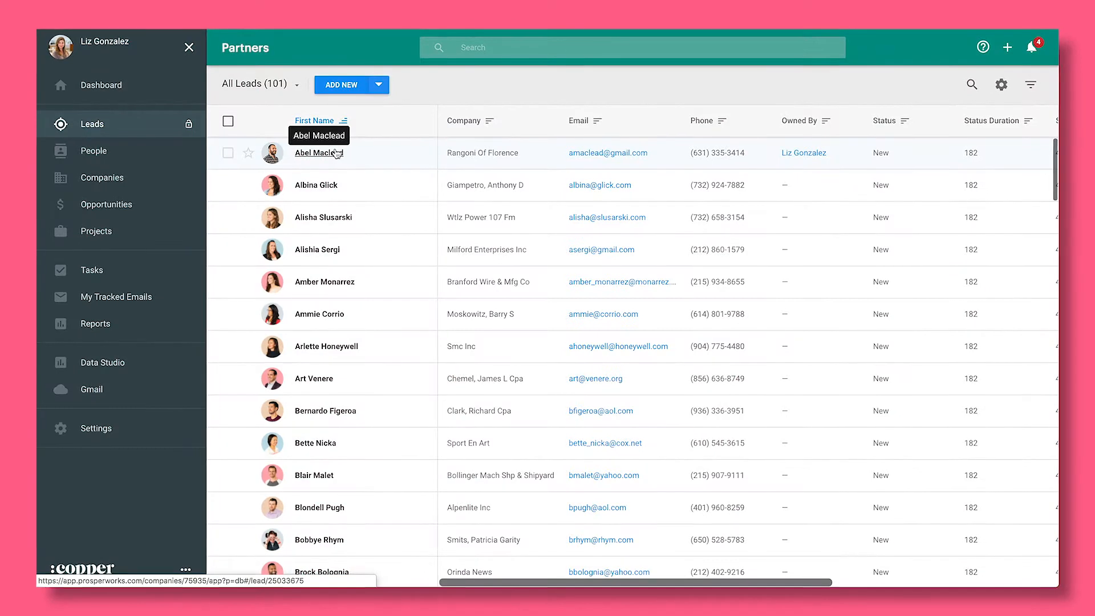
Step: Open Abel Maclead's lead from the Partners list and review its details, description and tags
{"action": "left_click", "coordinate": [318, 152]}
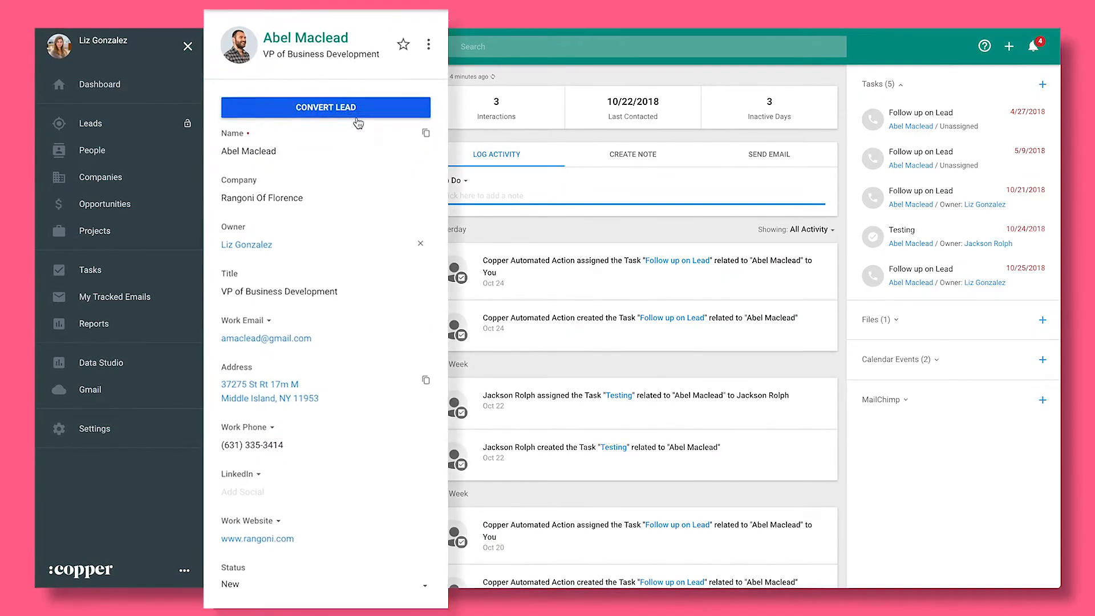
{"action": "scroll", "scroll_direction": "down", "scroll_amount": 3}
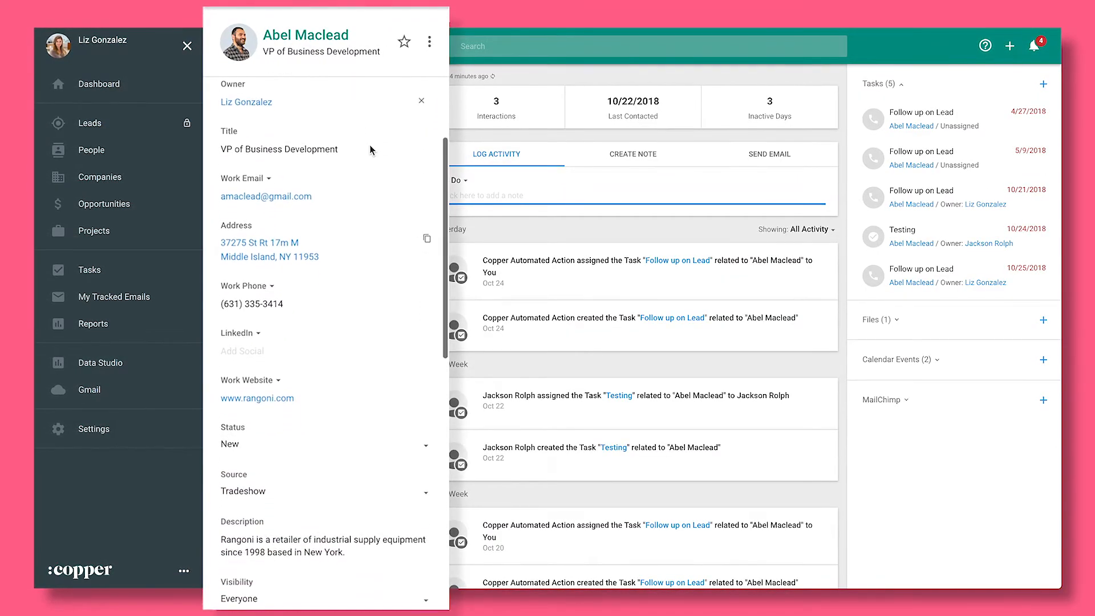
{"action": "scroll", "scroll_direction": "down", "scroll_amount": 3}
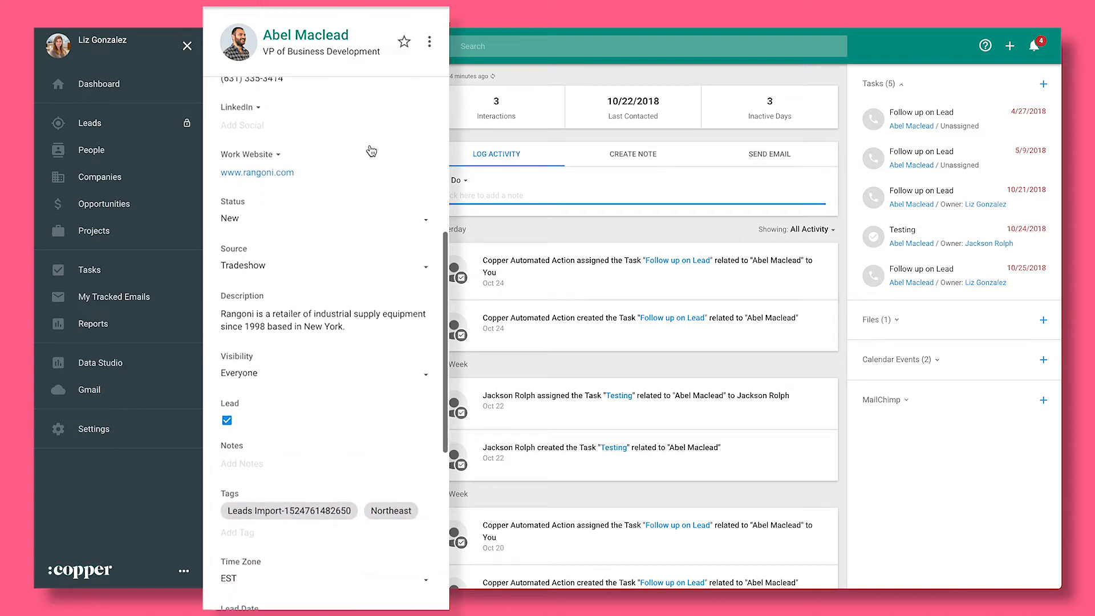
{"action": "scroll", "scroll_direction": "down", "scroll_amount": 3}
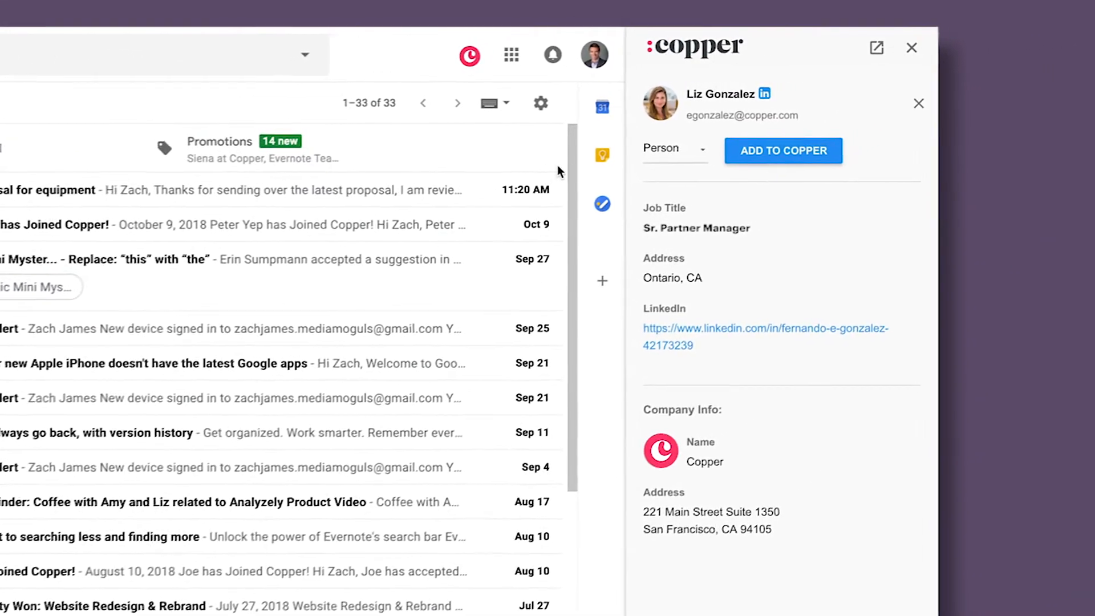
{"action": "left_click", "coordinate": [783, 150]}
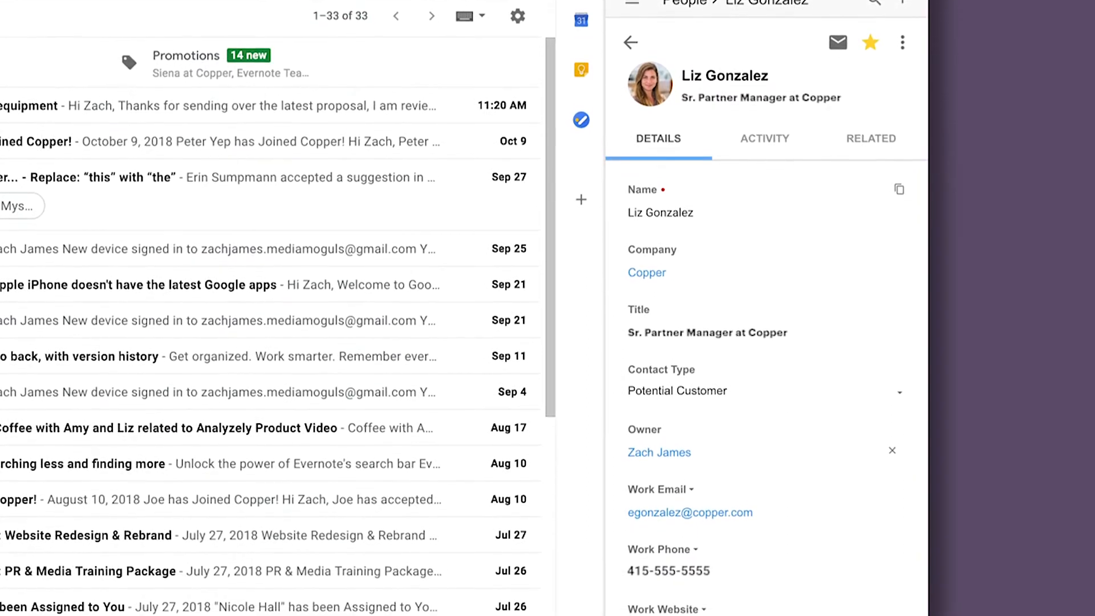
{"action": "scroll", "scroll_direction": "down", "scroll_amount": 3}
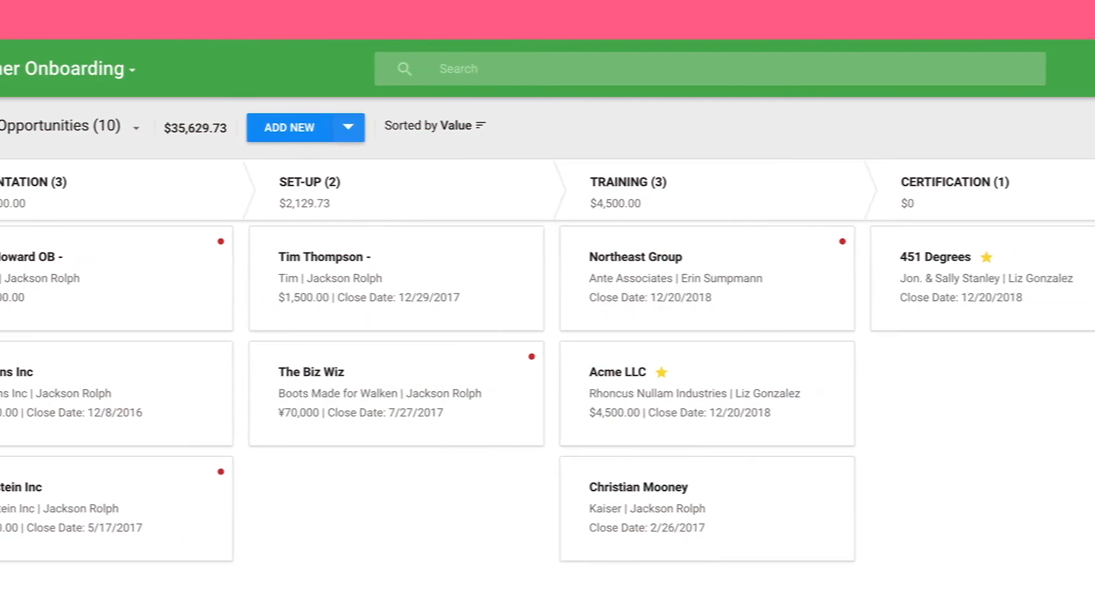
Step: Drag the AW Perry opportunity onto Won in Partner Onboarding and list the other pipelines
{"action": "scroll", "scroll_direction": "right", "scroll_amount": 3}
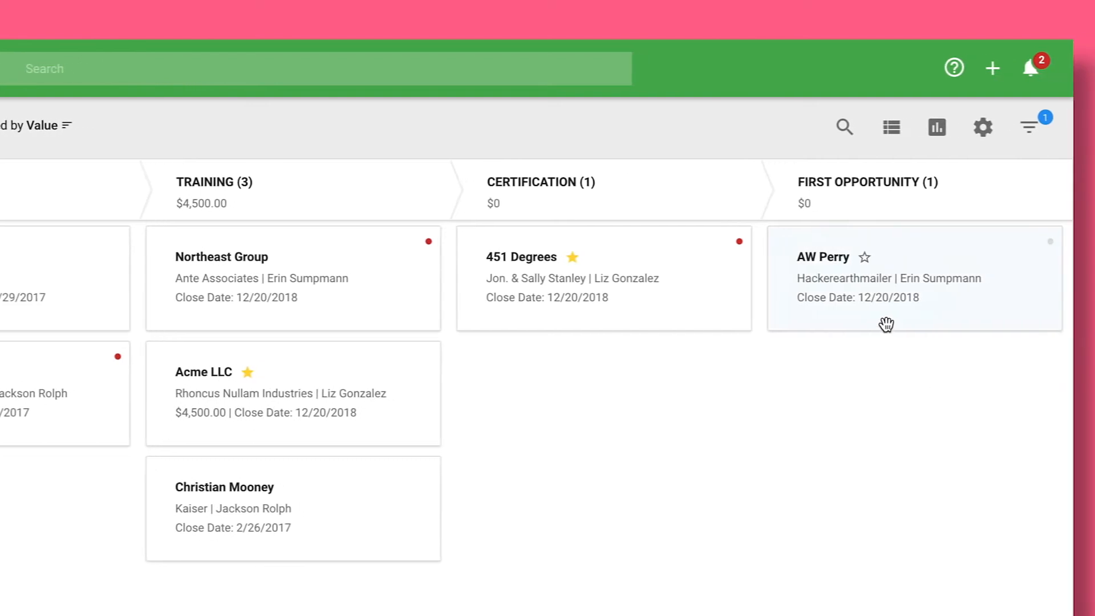
{"action": "left_click_drag", "start_coordinate": [913, 277], "coordinate": [840, 471]}
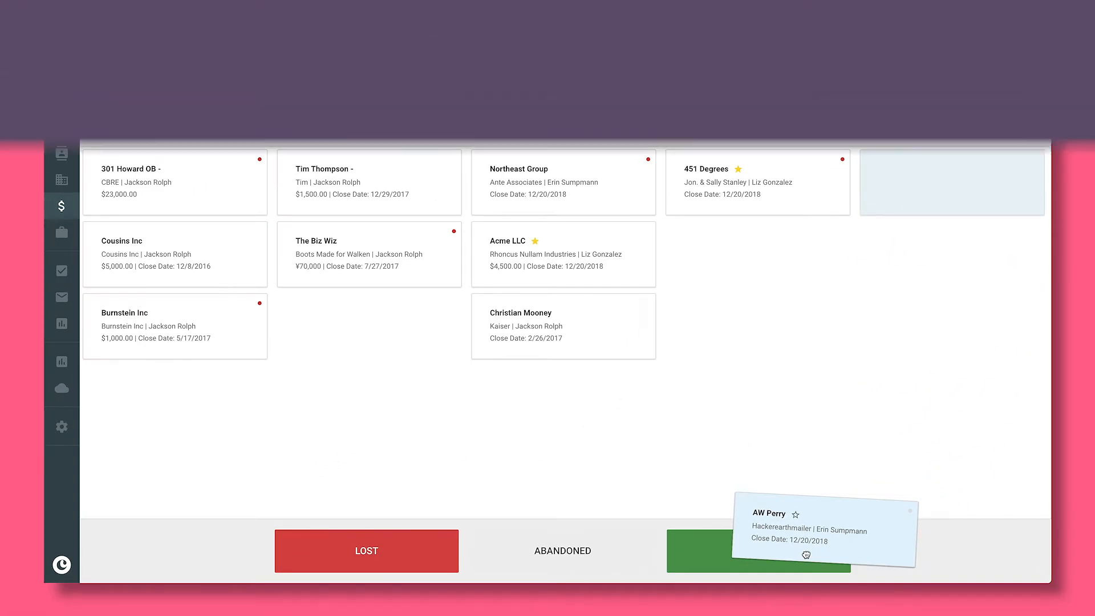
{"action": "left_click", "coordinate": [243, 95]}
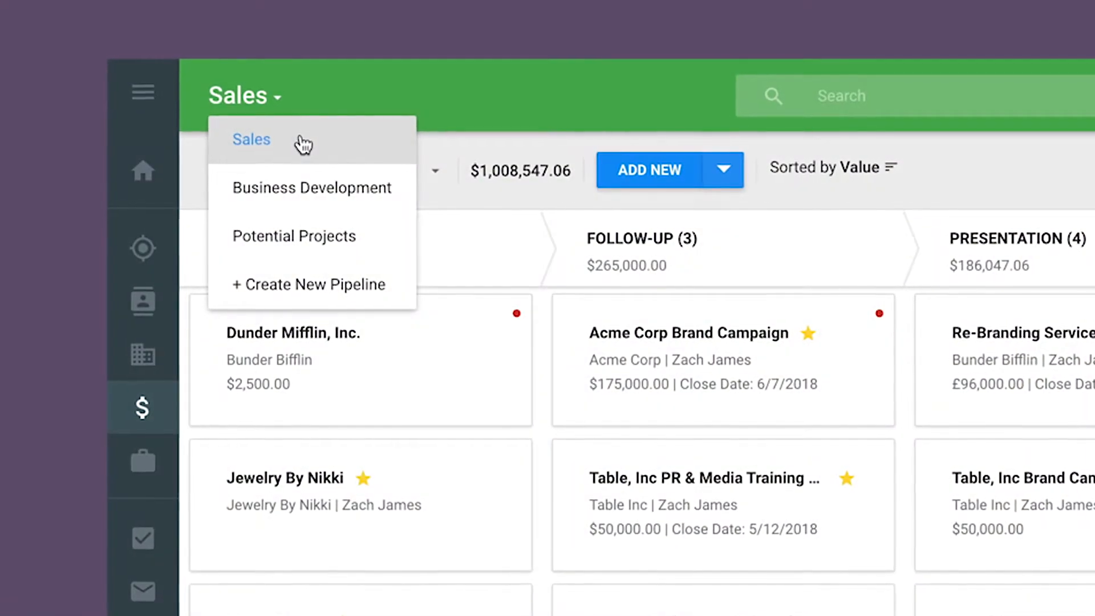
Step: Switch to the Sales pipeline to see its opportunities by stage
{"action": "left_click", "coordinate": [250, 139]}
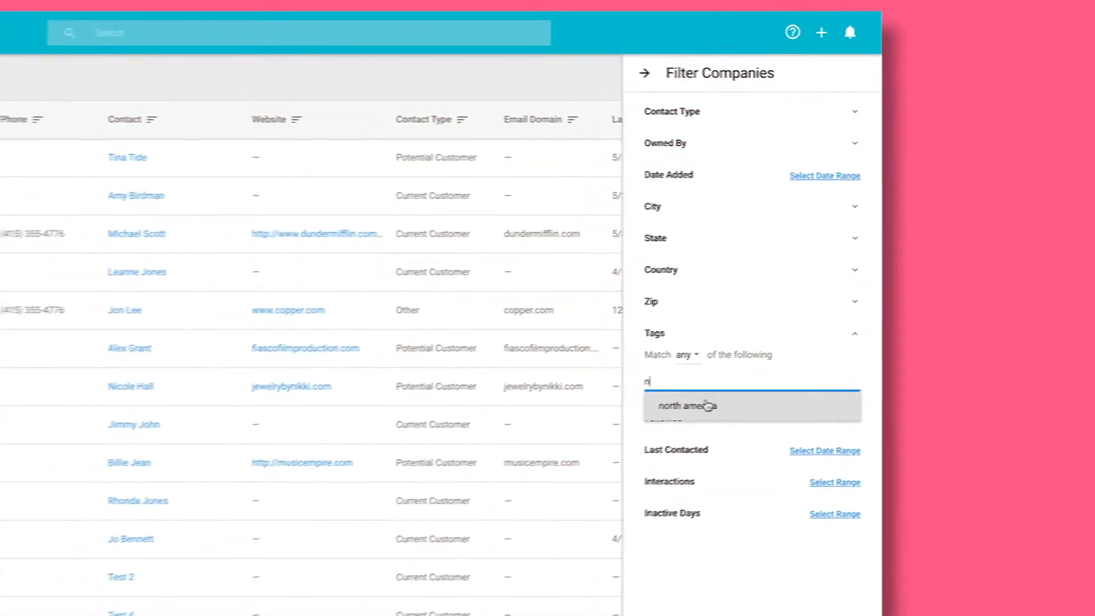
Step: Filter companies by the North America tag, select all four, and start a bulk email to them
{"action": "left_click", "coordinate": [688, 405]}
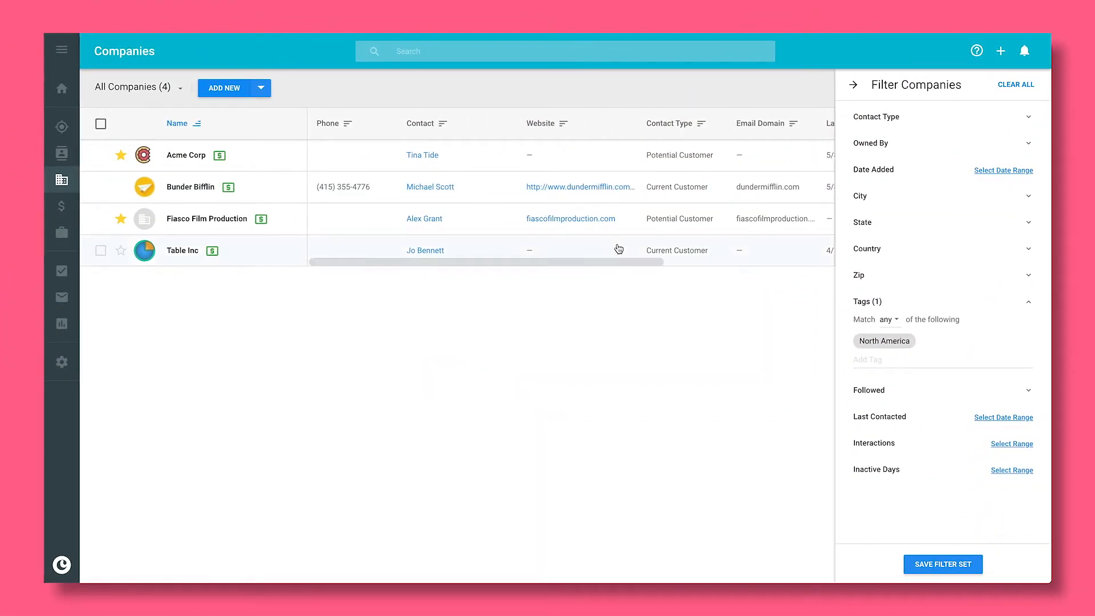
{"action": "left_click", "coordinate": [100, 124]}
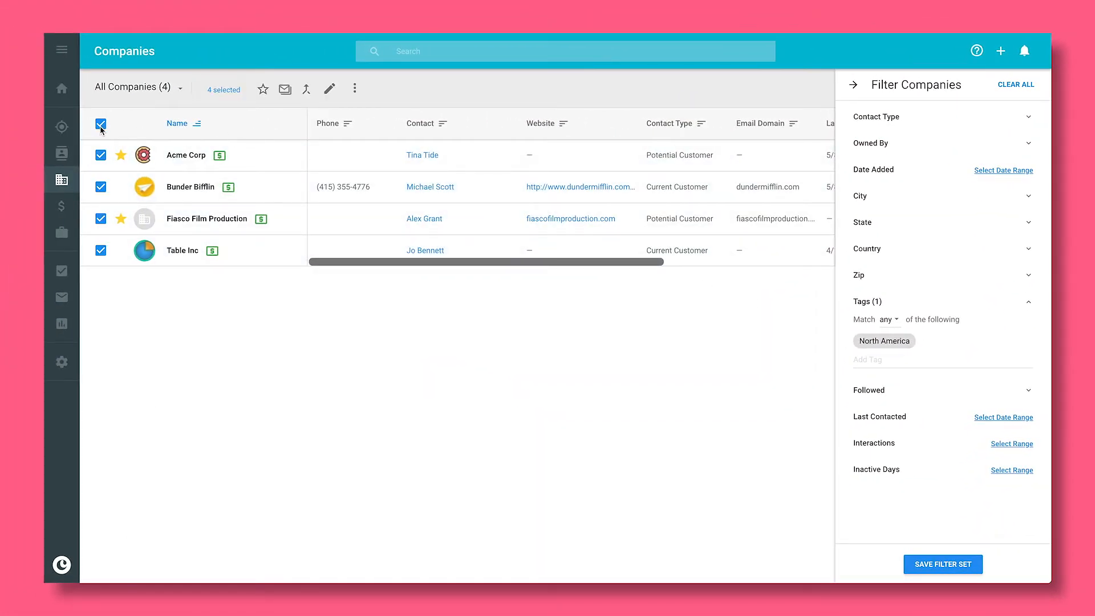
{"action": "left_click", "coordinate": [285, 89]}
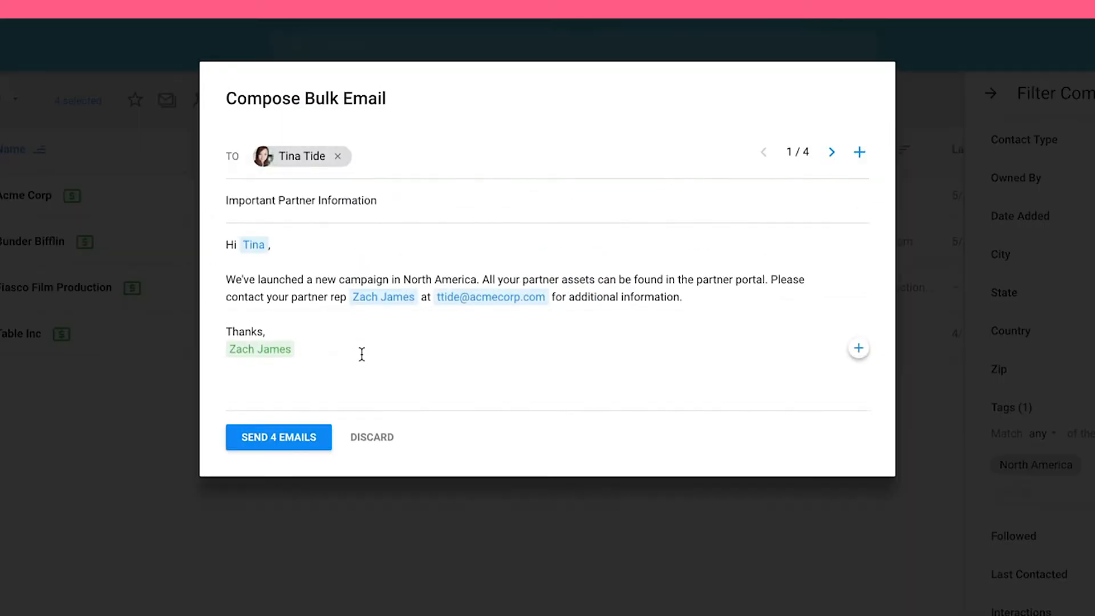
{"action": "mouse_move", "coordinate": [278, 437]}
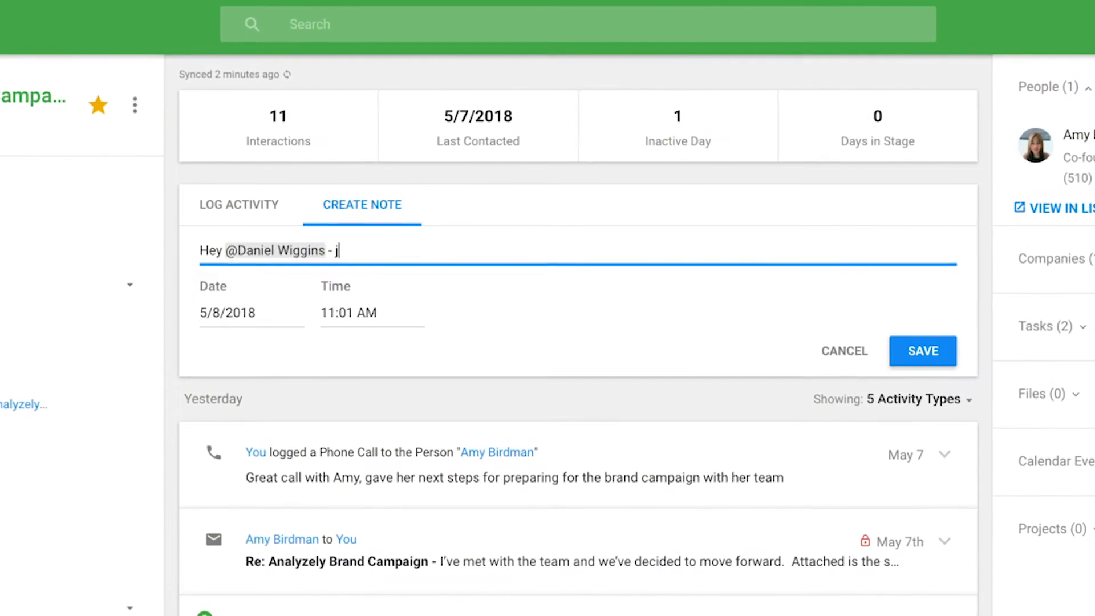
{"action": "type", "text": "ust signed contract,"}
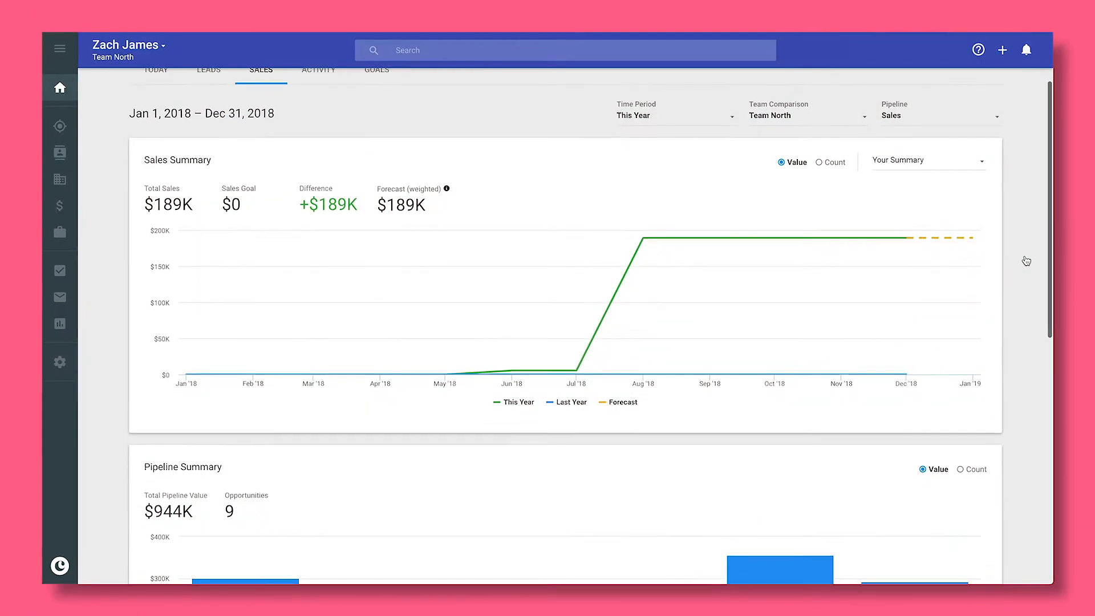
{"action": "scroll", "scroll_direction": "down", "scroll_amount": 3}
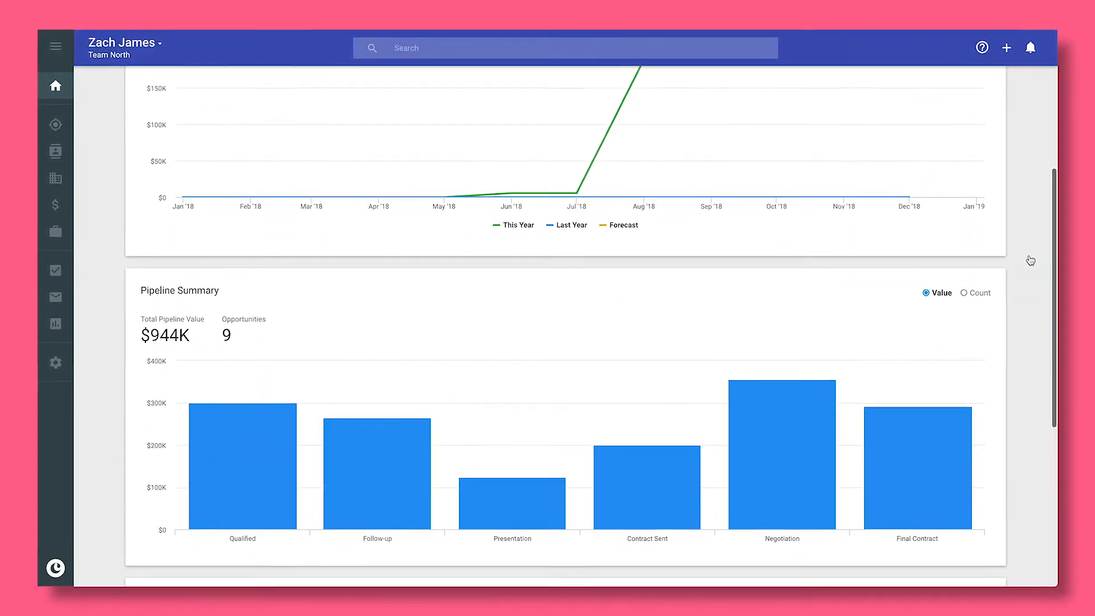
{"action": "scroll", "scroll_direction": "down", "scroll_amount": 3}
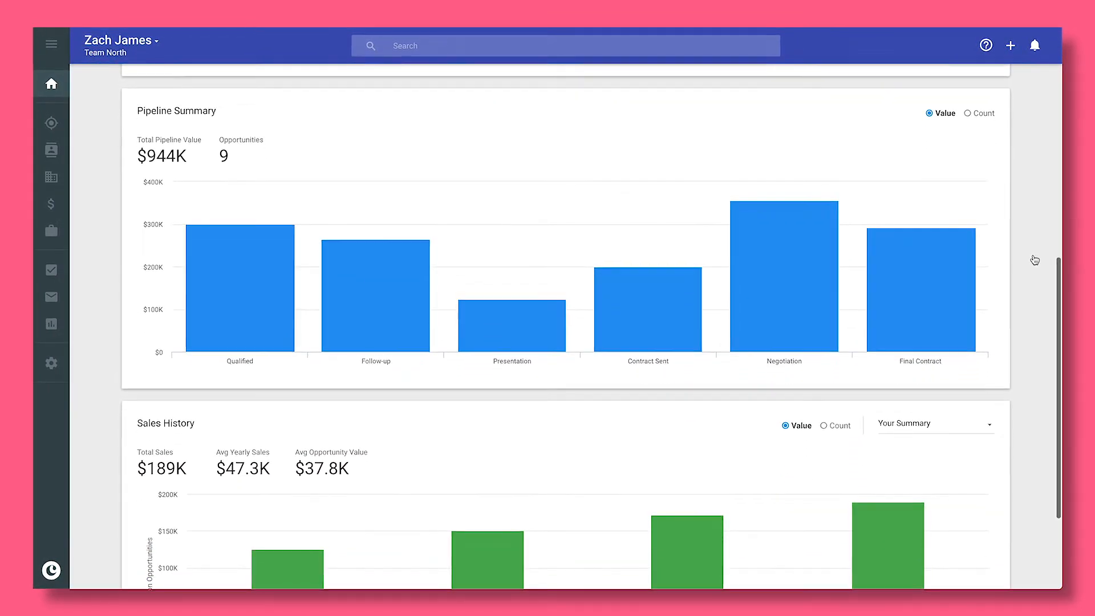
{"action": "scroll", "scroll_direction": "down", "scroll_amount": 3}
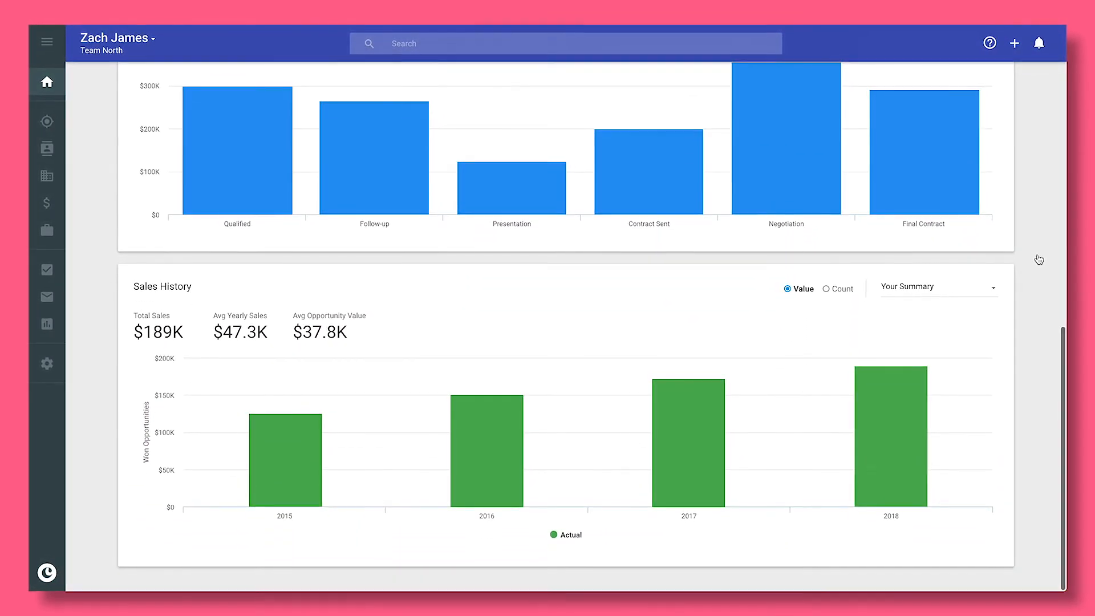